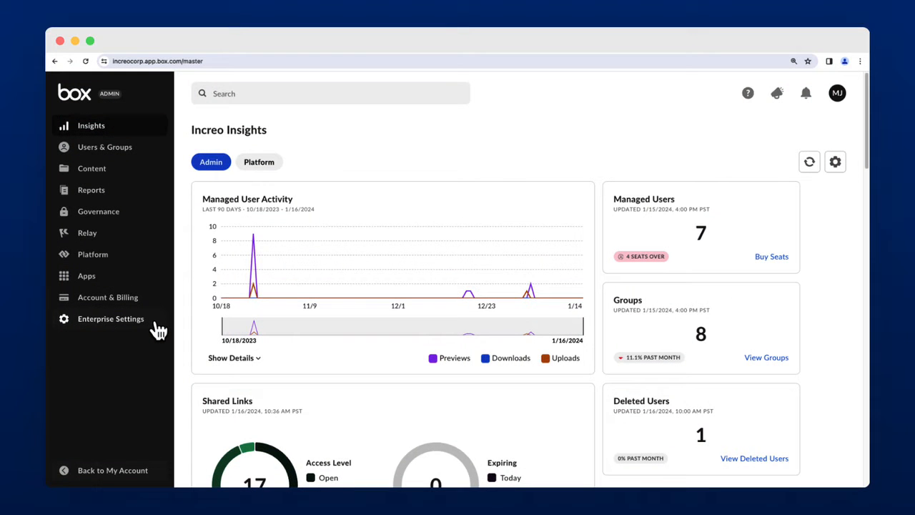
Enable Silent Mode under Email Settings in the Enterprise Settings Notifications section
{"action": "left_click", "coordinate": [110, 318]}
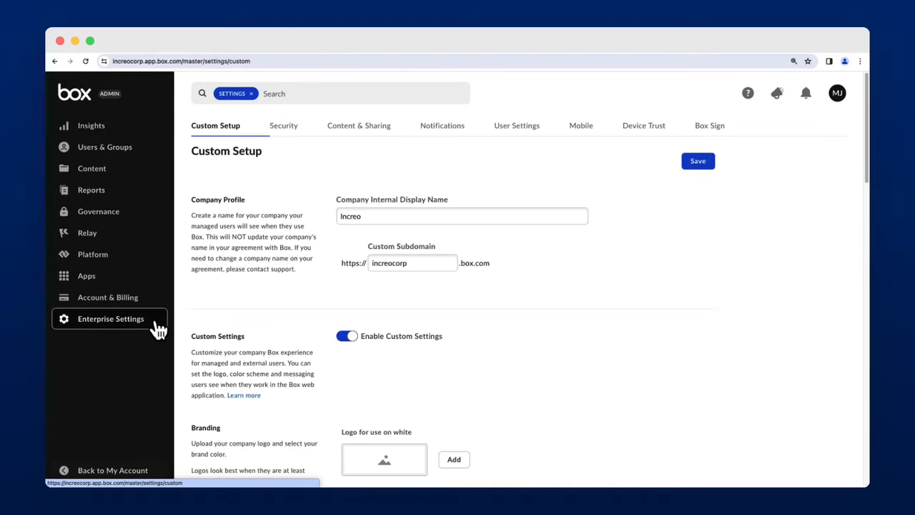
{"action": "mouse_move", "coordinate": [278, 292]}
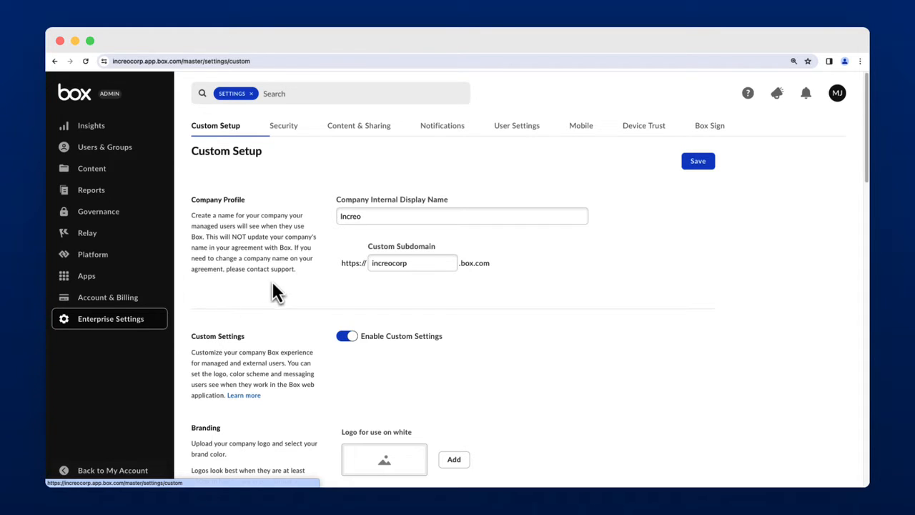
{"action": "mouse_move", "coordinate": [466, 138]}
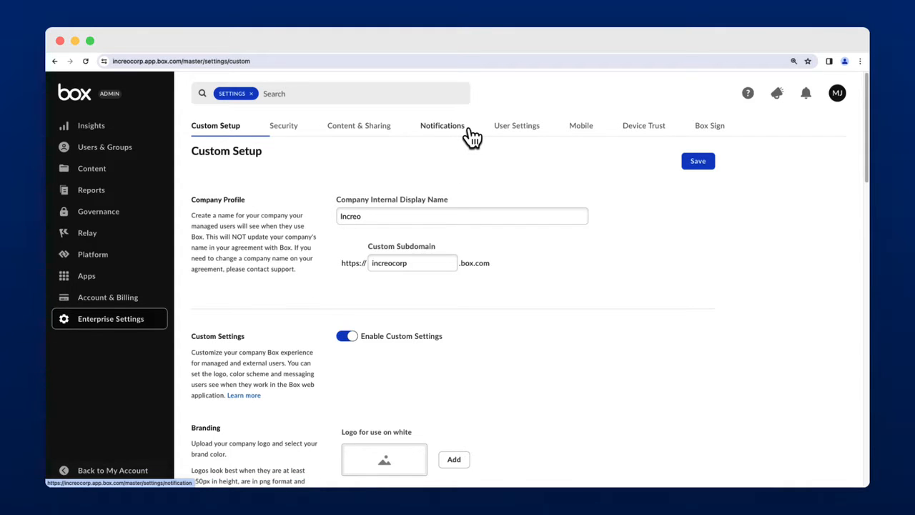
{"action": "left_click", "coordinate": [441, 126]}
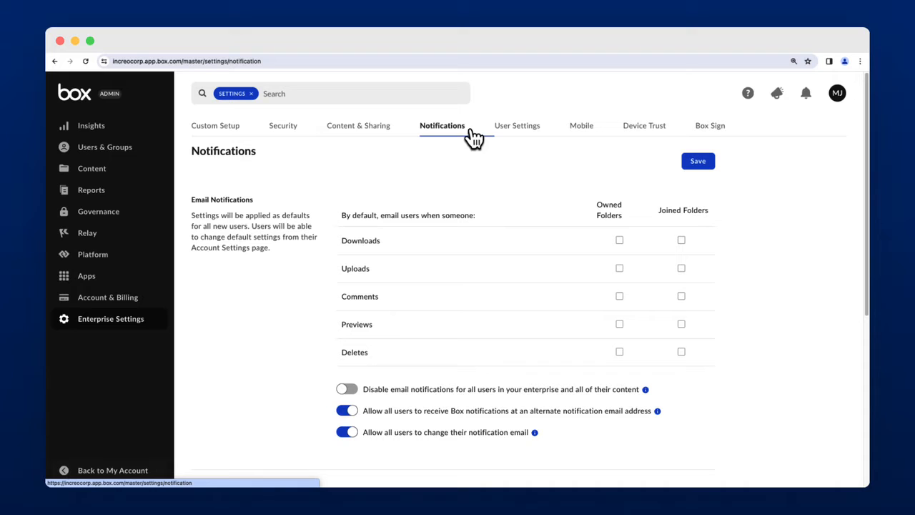
{"action": "scroll", "scroll_direction": "down", "scroll_amount": 3}
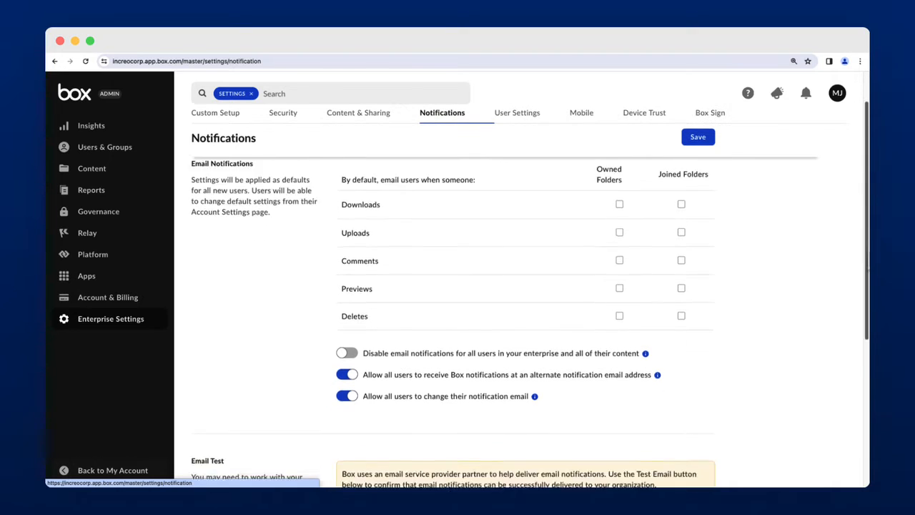
{"action": "scroll", "scroll_direction": "down", "scroll_amount": 3}
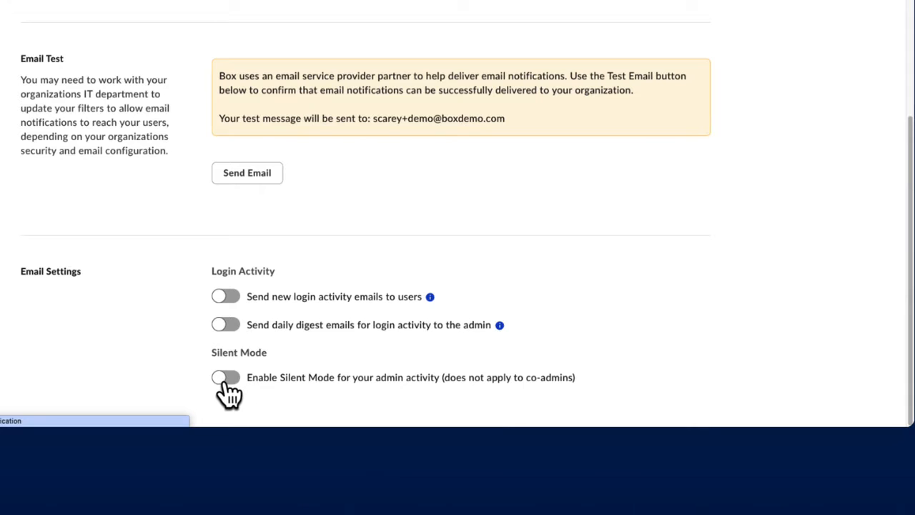
{"action": "left_click", "coordinate": [225, 377]}
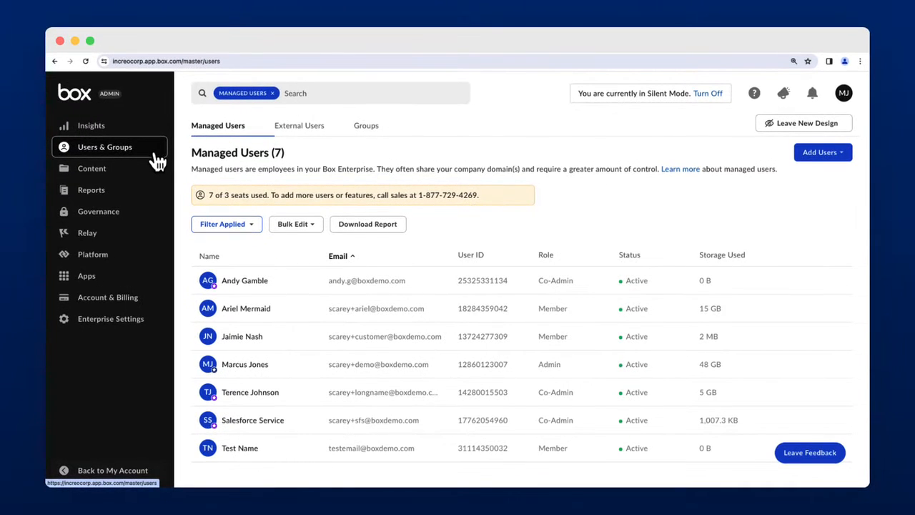
{"action": "mouse_move", "coordinate": [638, 169]}
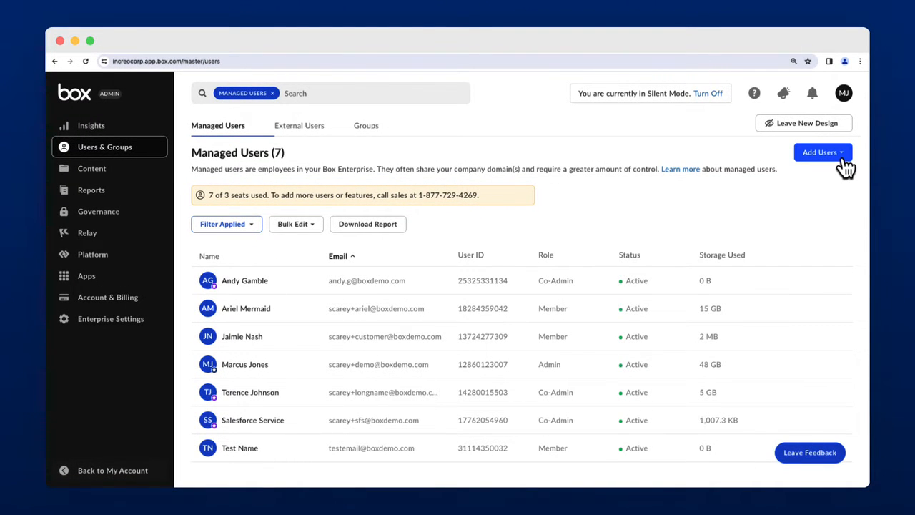
Show the Add Users menu with manual entry and CSV upload options
{"action": "left_click", "coordinate": [822, 152]}
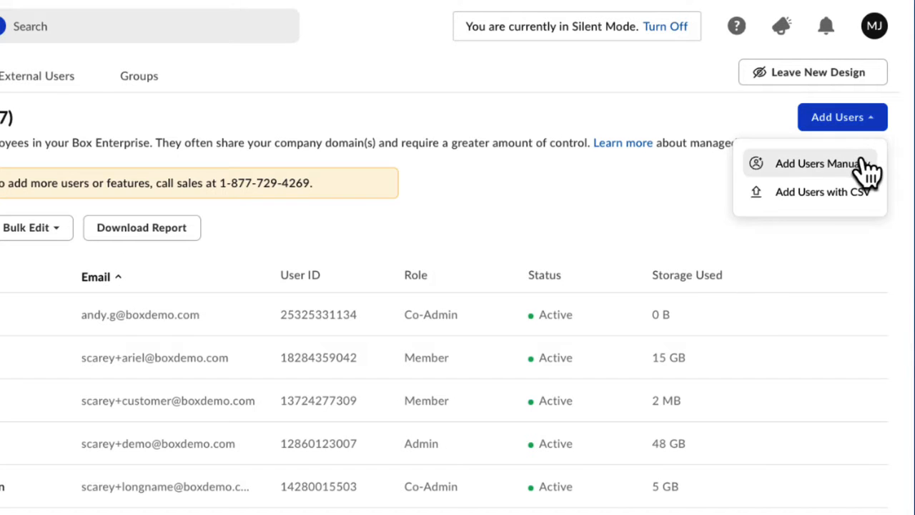
Start a manual user entry with name 'Delia J' and email 'test_email@test'
{"action": "left_click", "coordinate": [811, 163]}
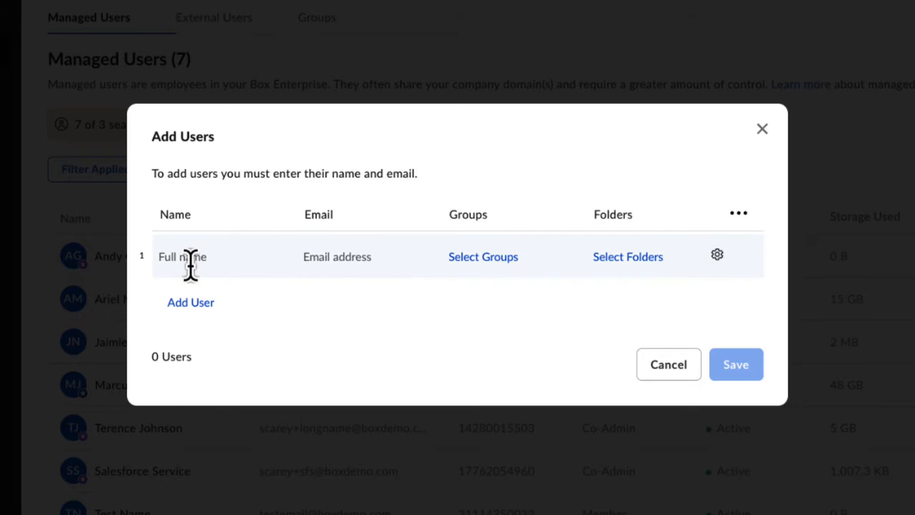
{"action": "type", "text": "Delia J"}
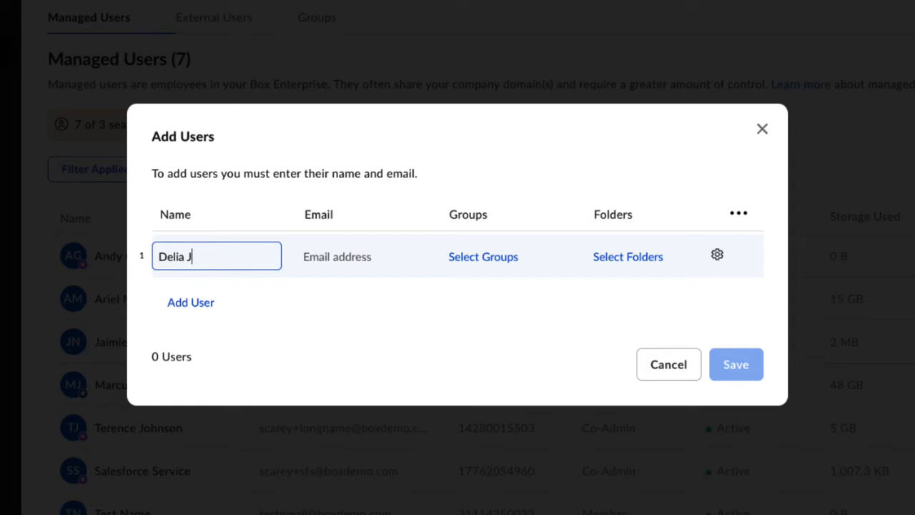
{"action": "left_click", "coordinate": [361, 255]}
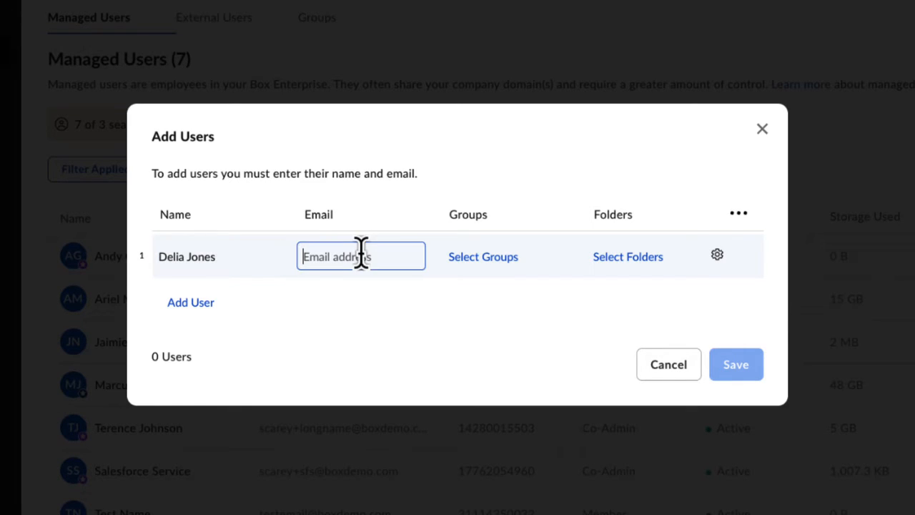
{"action": "type", "text": "test_email@testemail.c"}
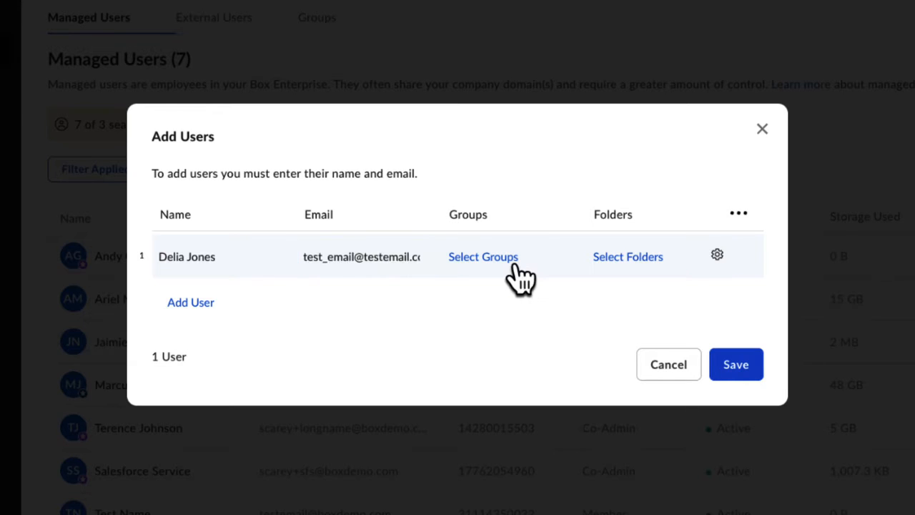
{"action": "left_click", "coordinate": [484, 256]}
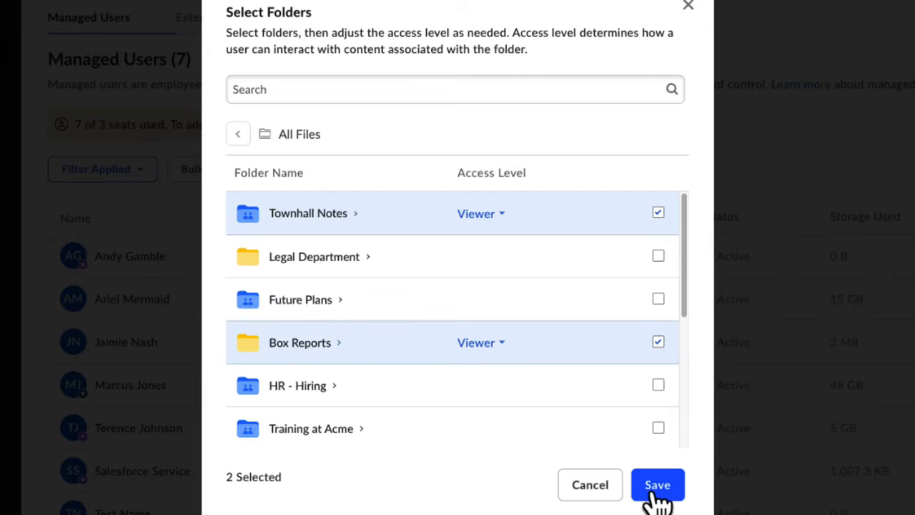
{"action": "left_click", "coordinate": [658, 485]}
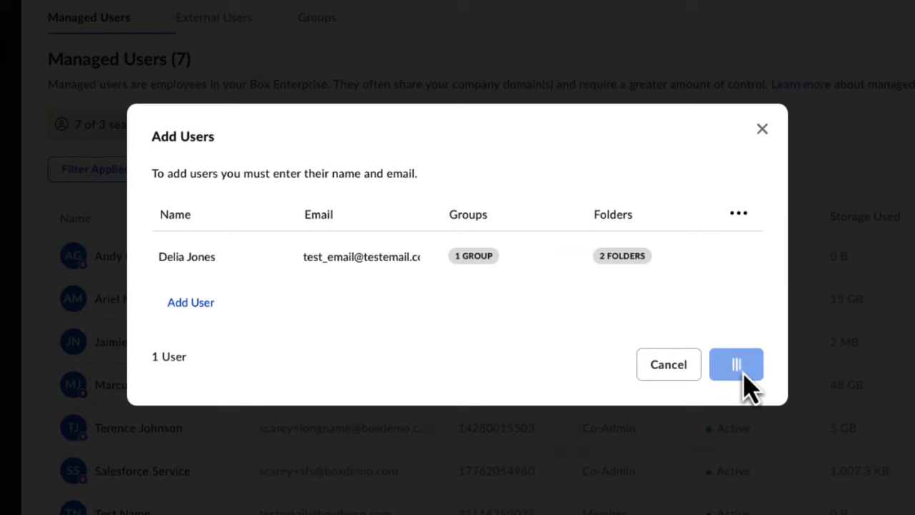
{"action": "left_click", "coordinate": [736, 364]}
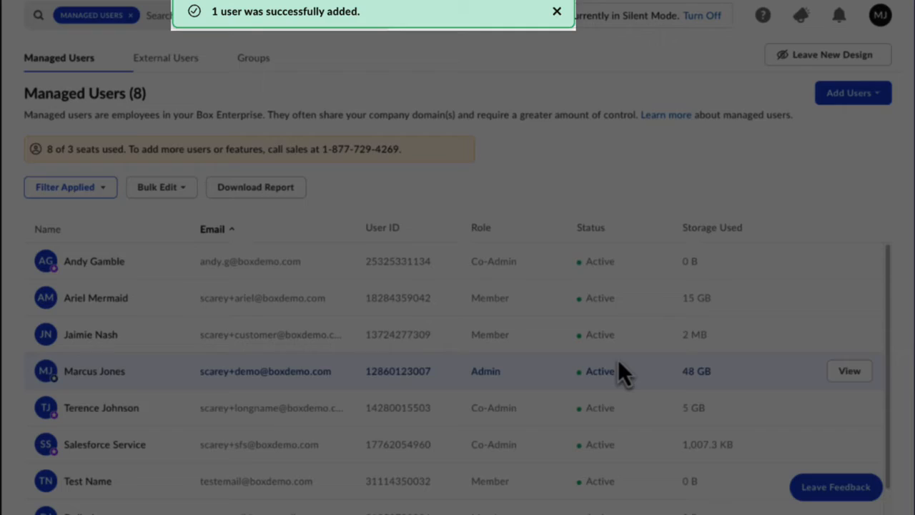
Dismiss the success notice and start the Add Users with CSV upload
{"action": "left_click", "coordinate": [554, 11]}
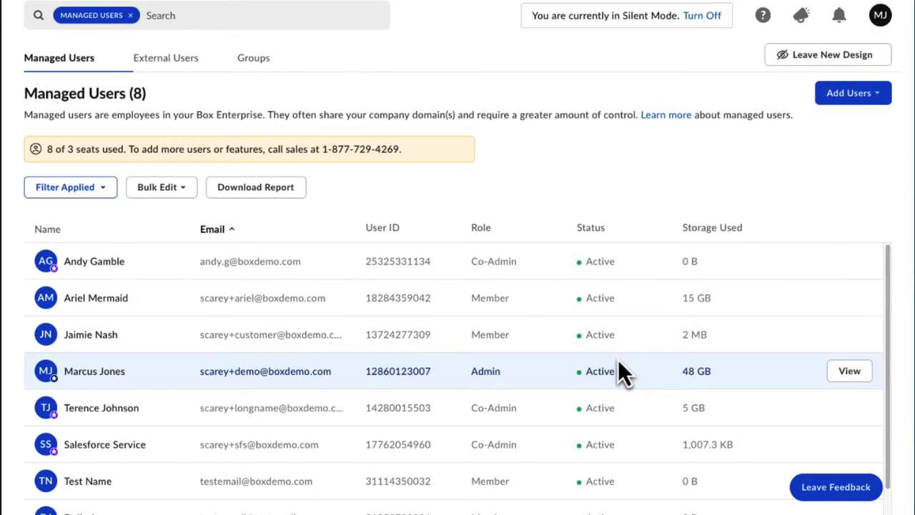
{"action": "left_click", "coordinate": [852, 93]}
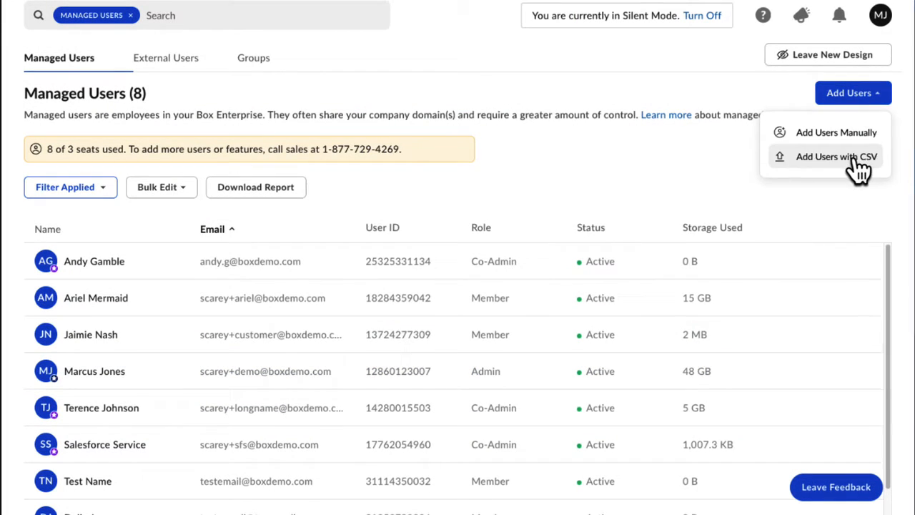
{"action": "left_click", "coordinate": [836, 155]}
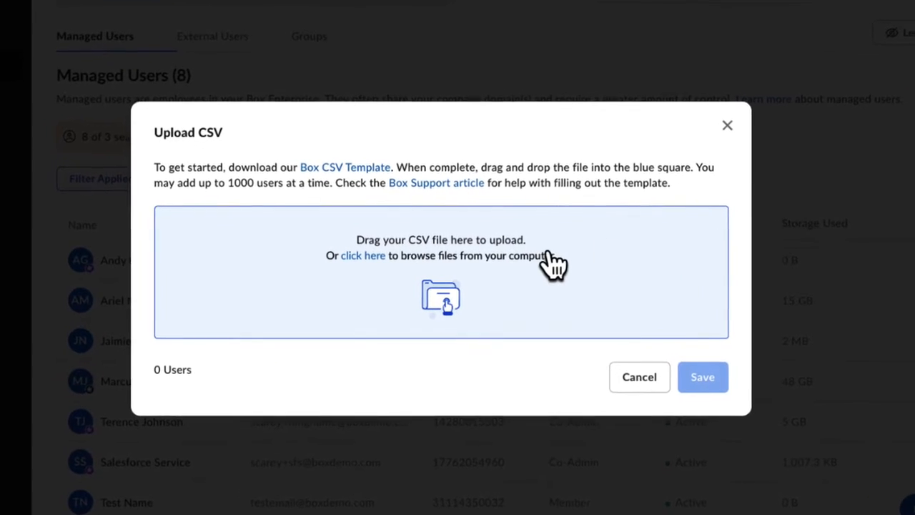
{"action": "mouse_move", "coordinate": [393, 186]}
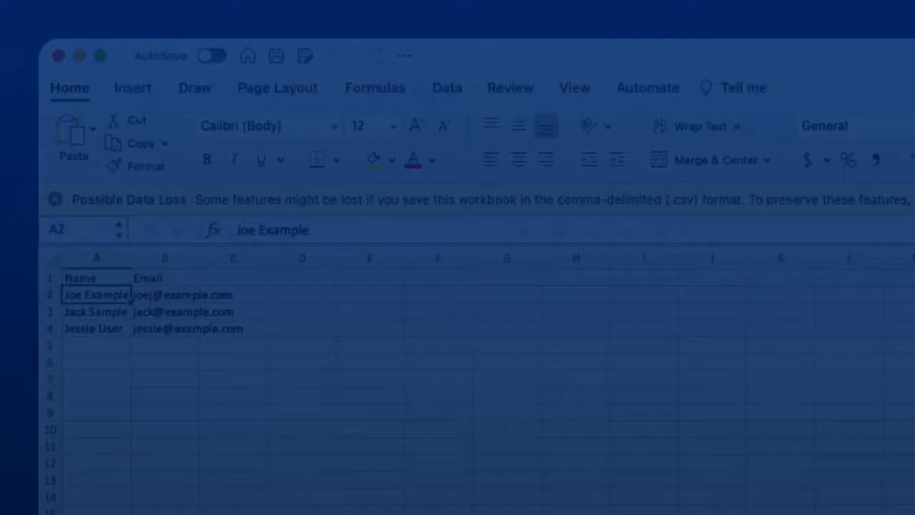
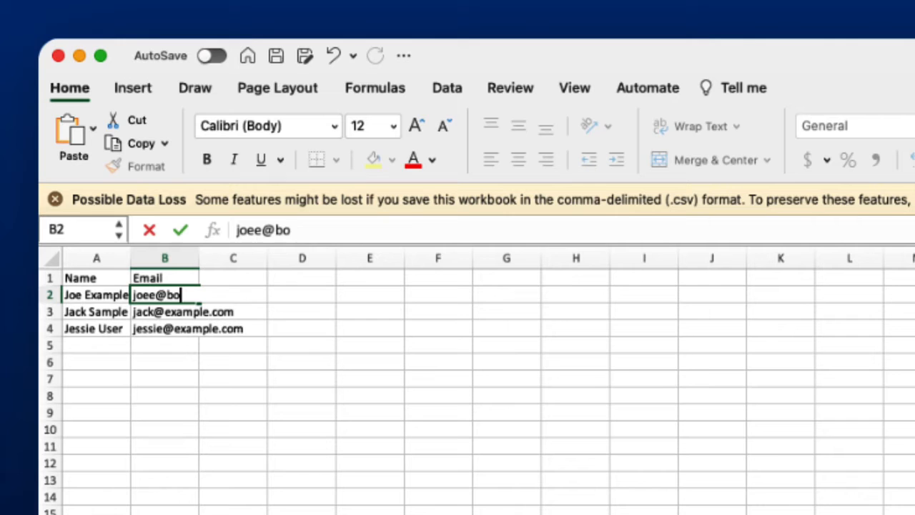
Retype a sample user's email address in the CSV Email column and confirm it
{"action": "key", "text": "Enter"}
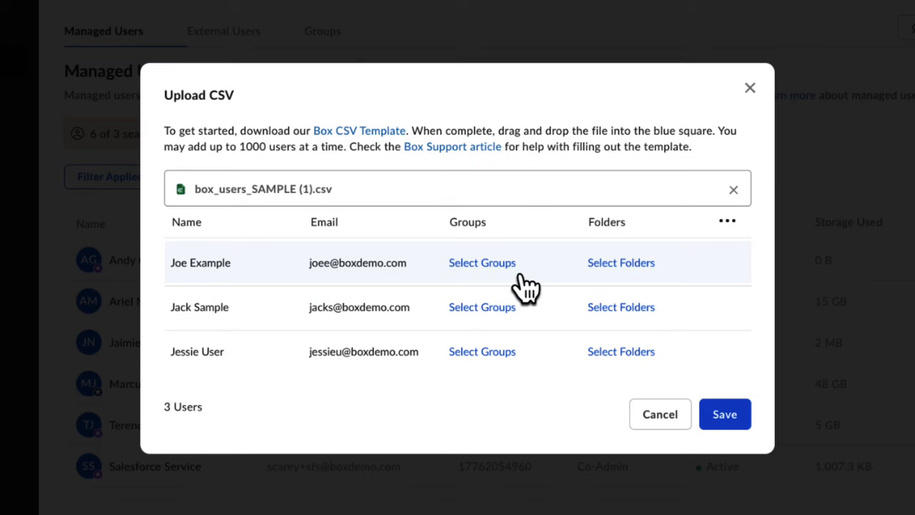
Put the first uploaded user in the CEOs and Executives group
{"action": "left_click", "coordinate": [481, 263]}
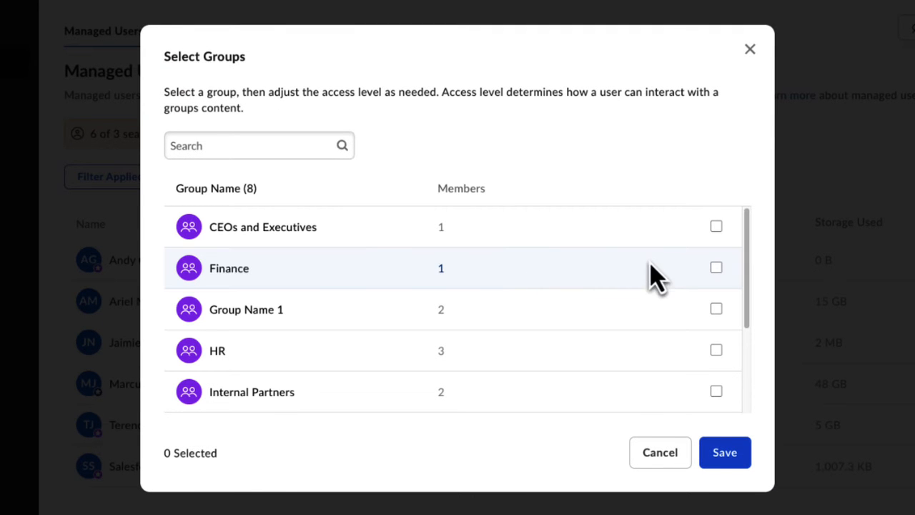
{"action": "left_click", "coordinate": [715, 226]}
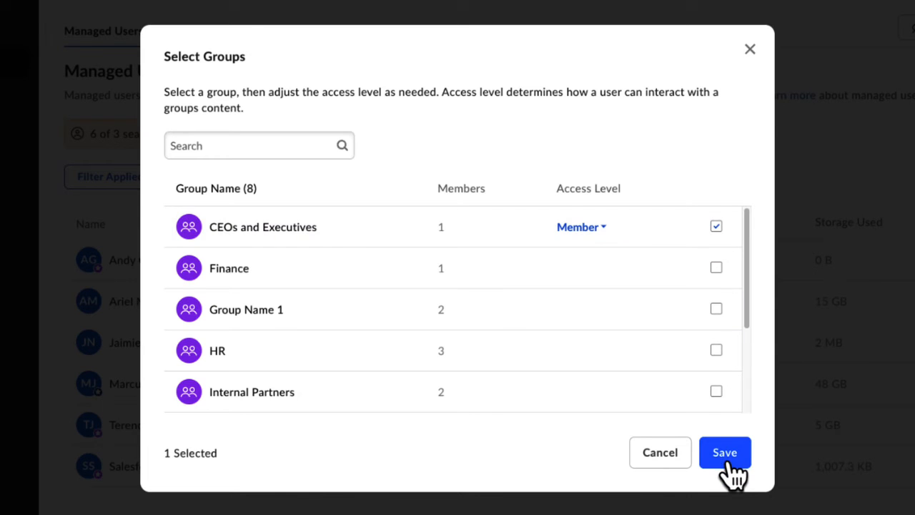
{"action": "left_click", "coordinate": [725, 452]}
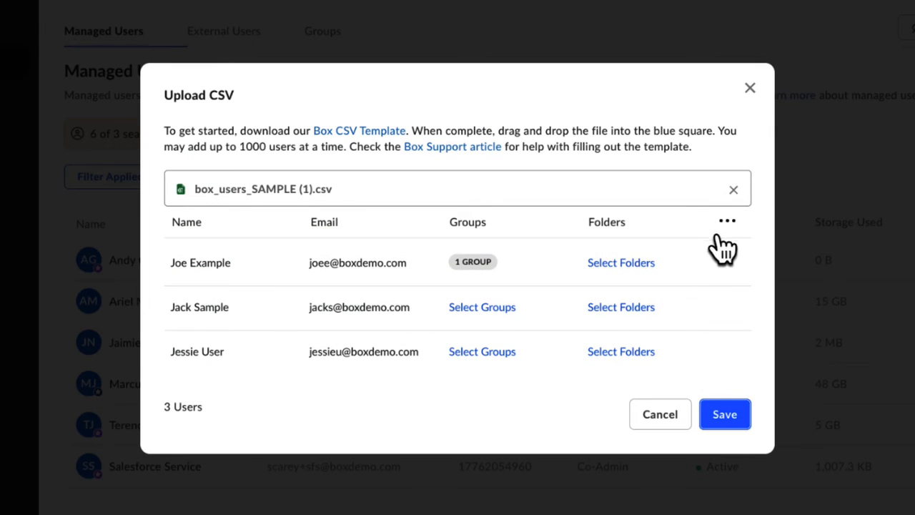
Apply the two folders to all rows and save the three CSV users
{"action": "left_click", "coordinate": [726, 220]}
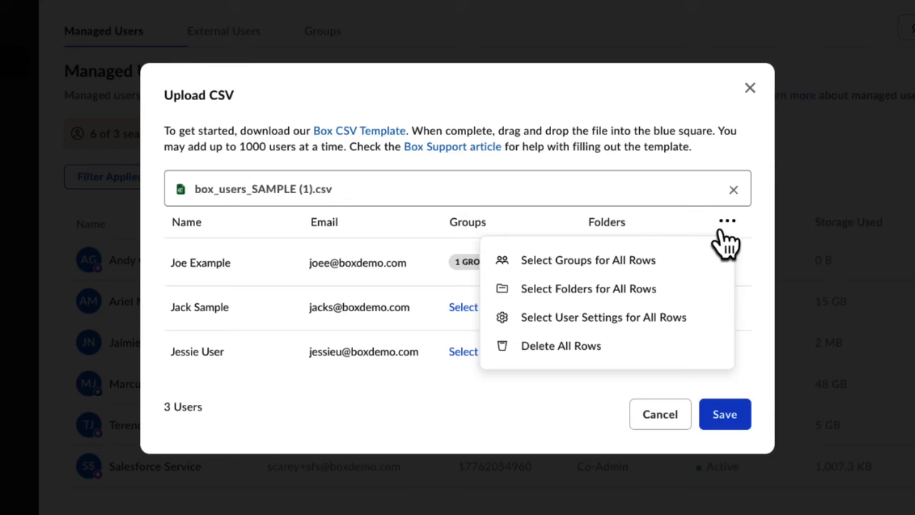
{"action": "left_click", "coordinate": [588, 289]}
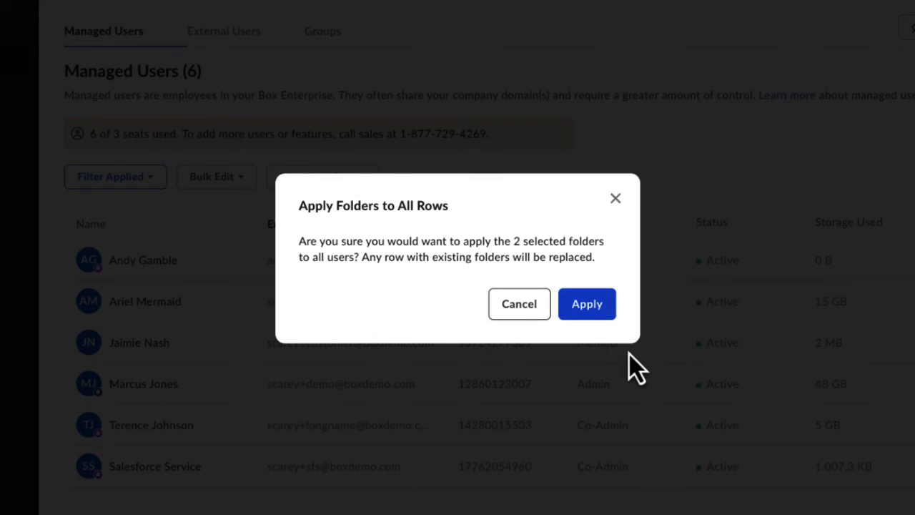
{"action": "left_click", "coordinate": [586, 303]}
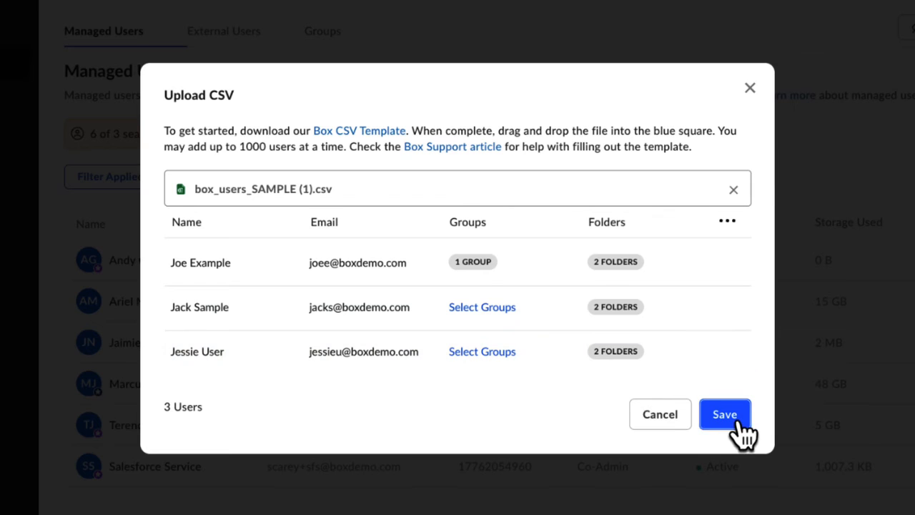
{"action": "left_click", "coordinate": [723, 414]}
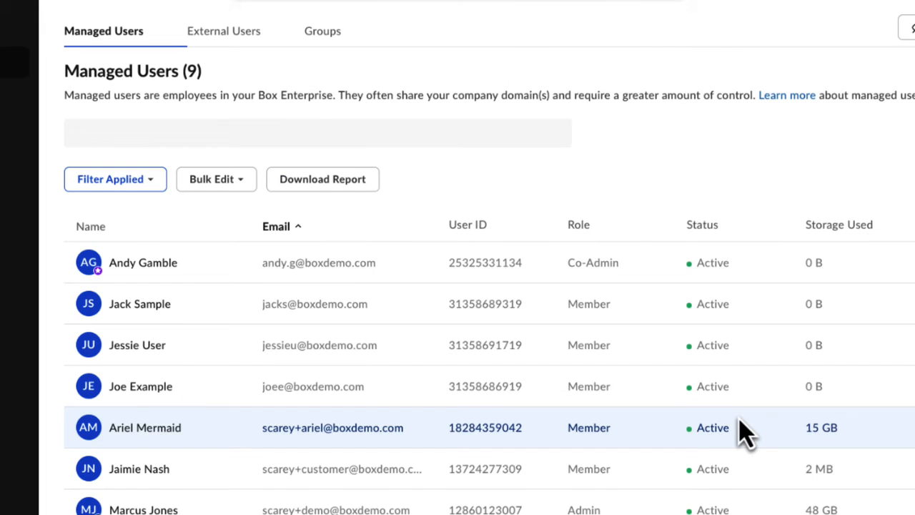